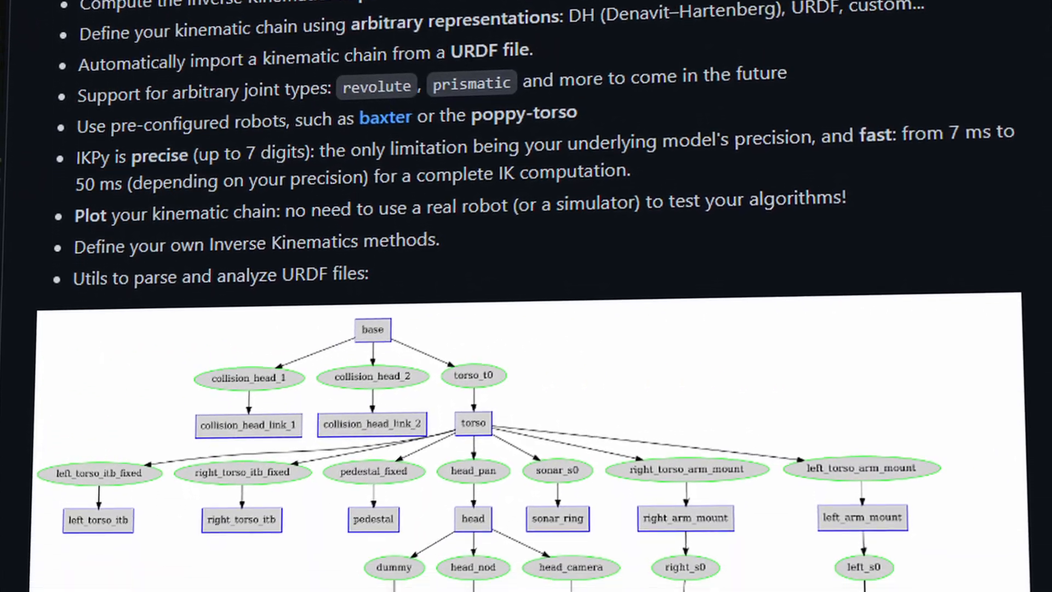
- Scroll the IKPy README feature list, covering URDF import and chain plotting
scroll("down", 3)
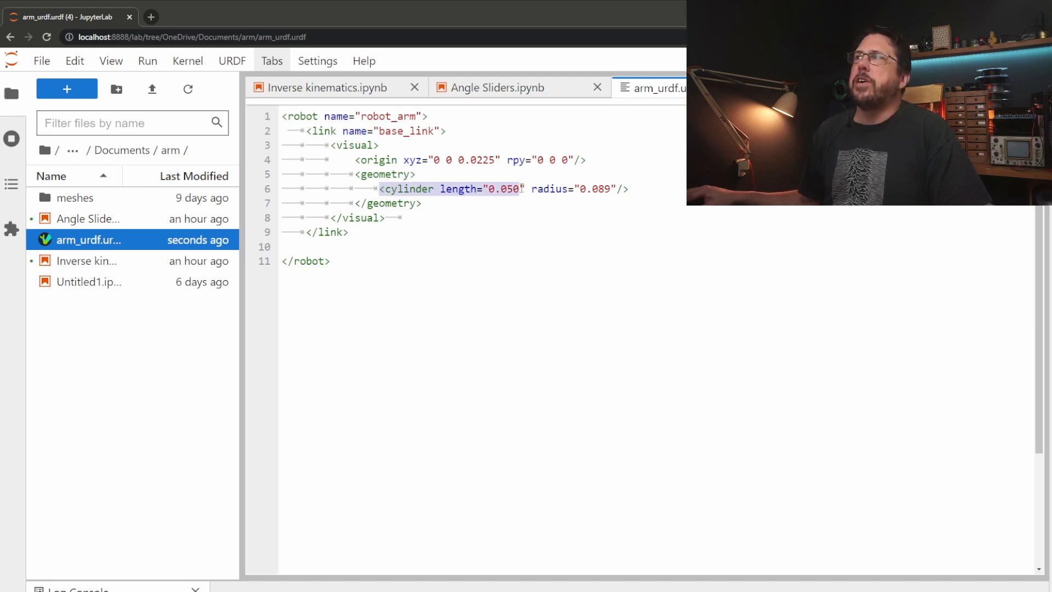
double_click(551, 189)
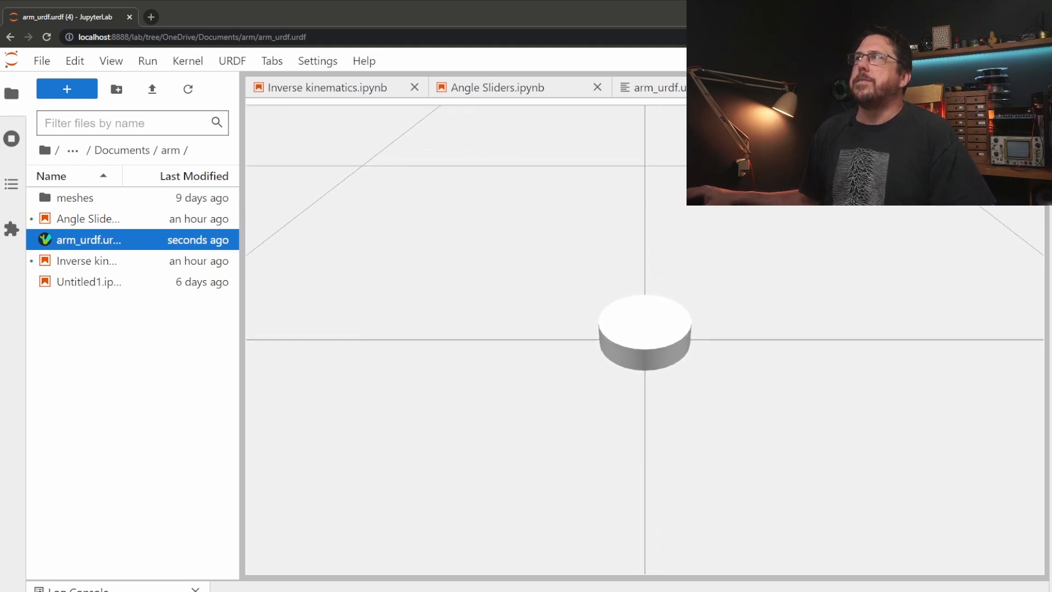
left_click(658, 87)
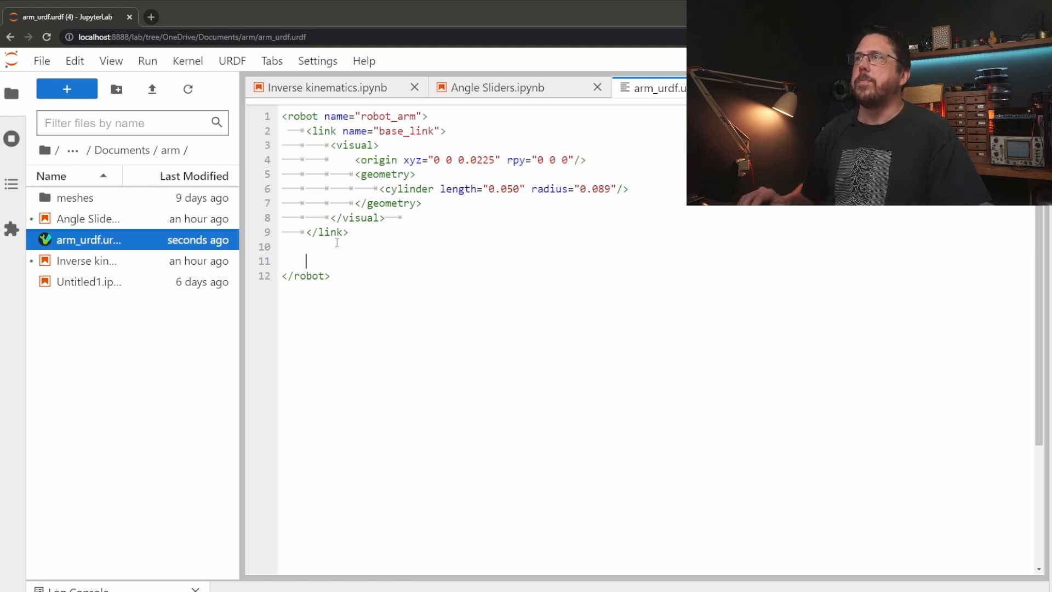
- Add the box-shaped base_rot link and the revolute base_joint to the URDF
type("<link name=\"base_rot\">")
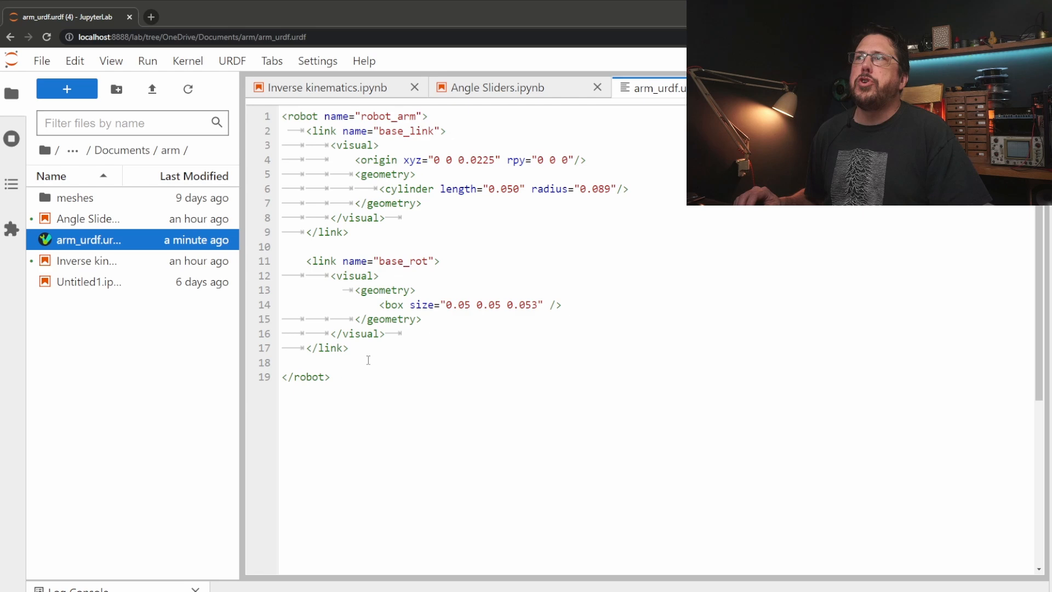
type("<joint name=\"base_joint\" type=\"revolute\">")
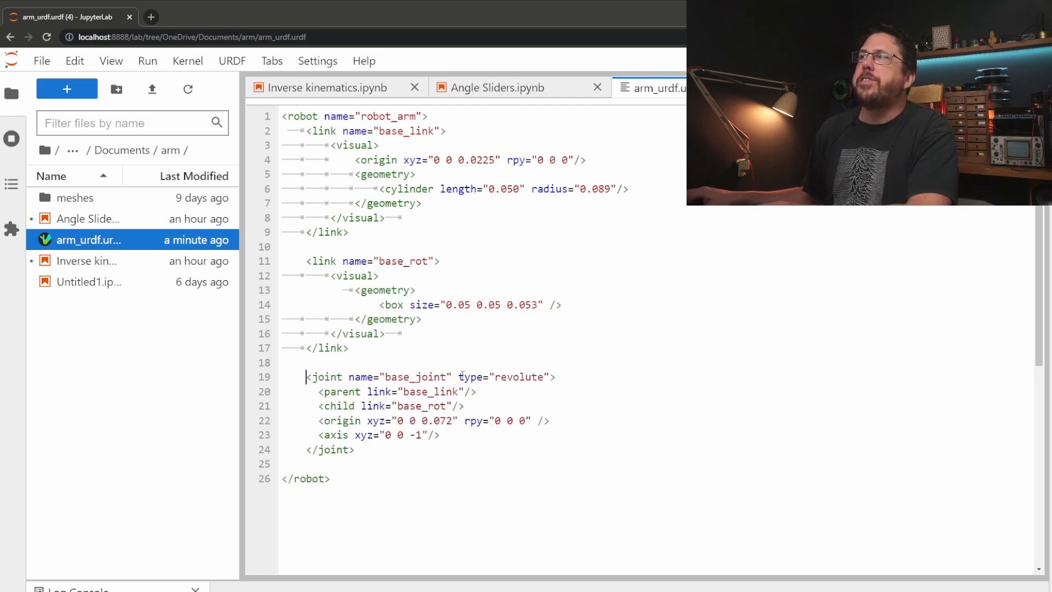
double_click(503, 376)
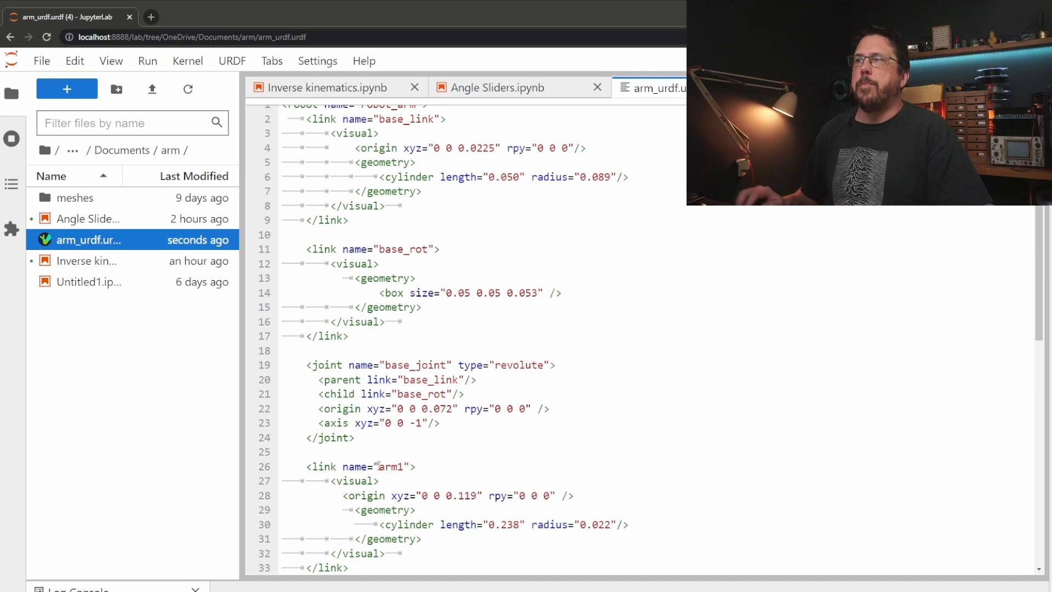
- Add the arm1 cylinder link, adjusting its length, and the limited shoulder_joint
scroll("down", 3)
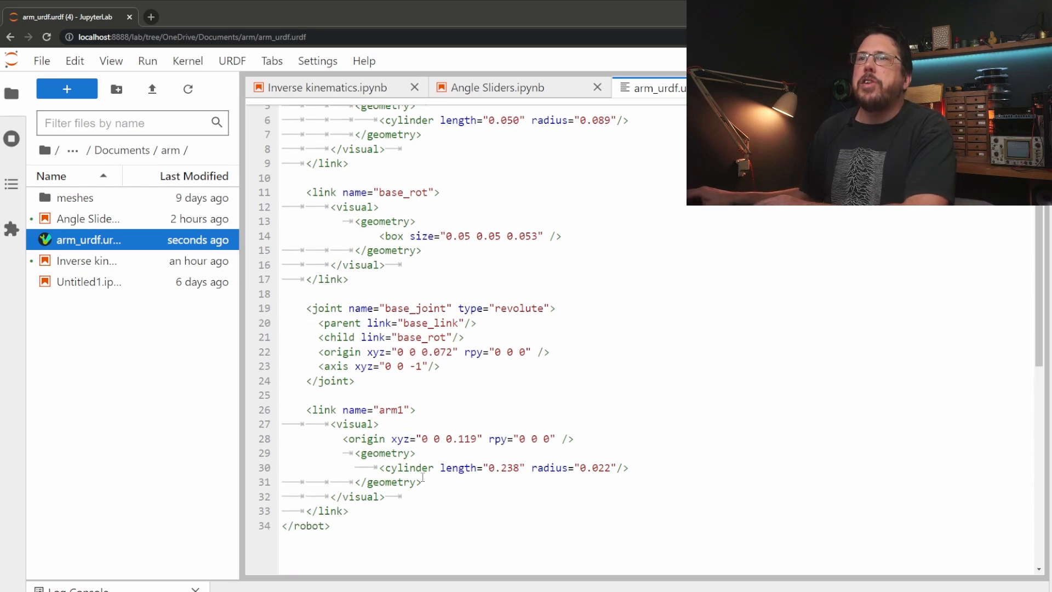
left_click(490, 467)
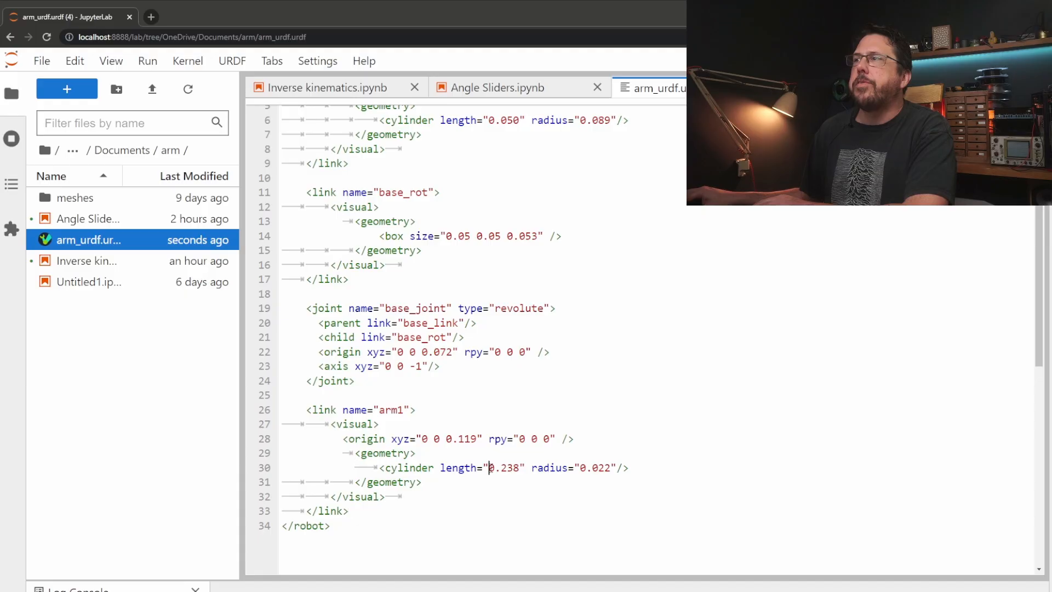
double_click(450, 439)
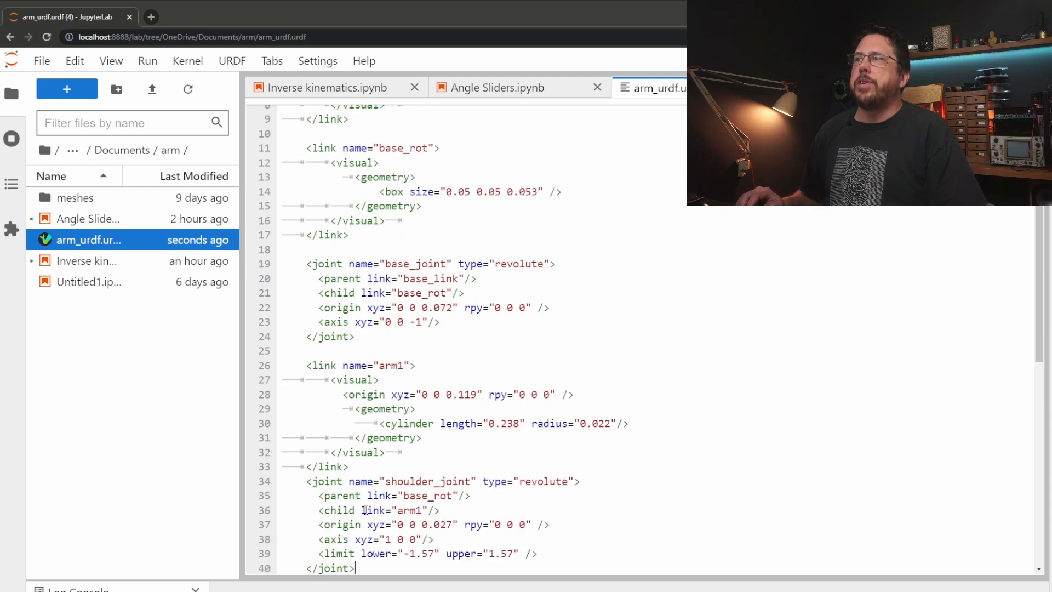
scroll("down", 3)
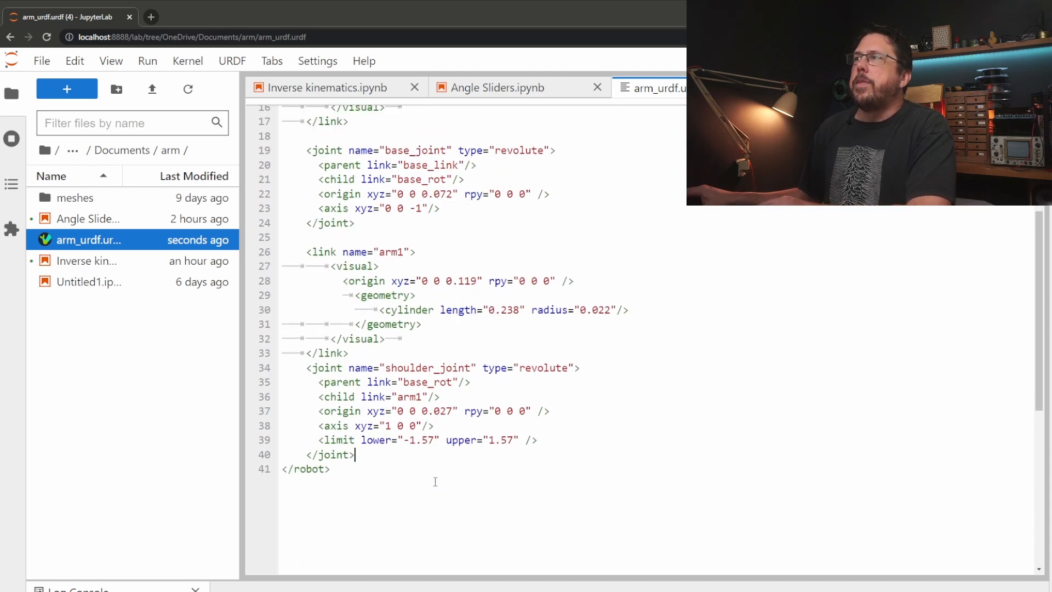
double_click(541, 368)
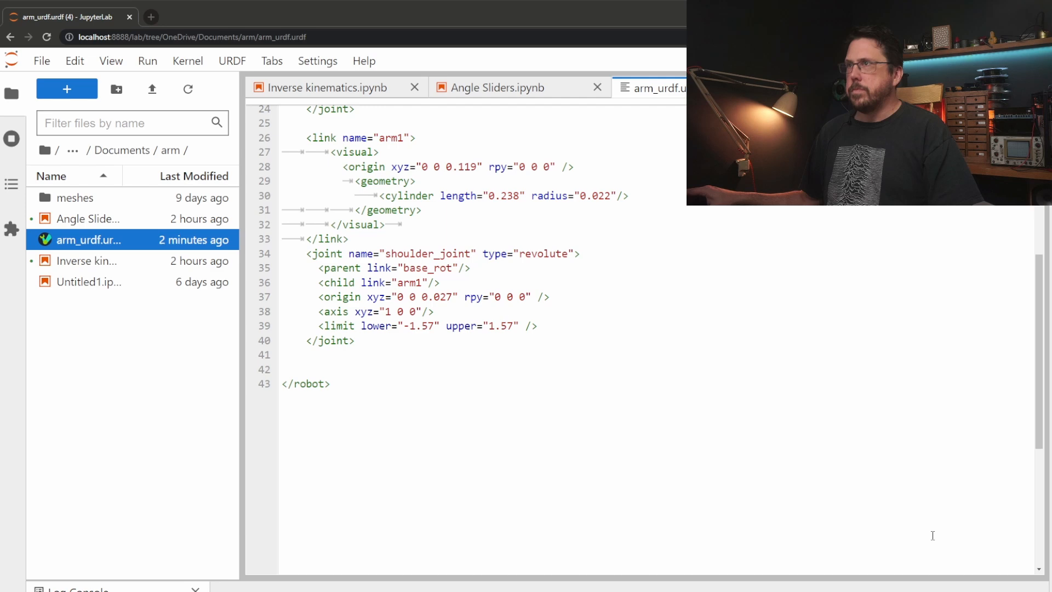
- Scroll the Inverse kinematics notebook showing IKPy imports and the chain loaded from the URDF
scroll("down", 3)
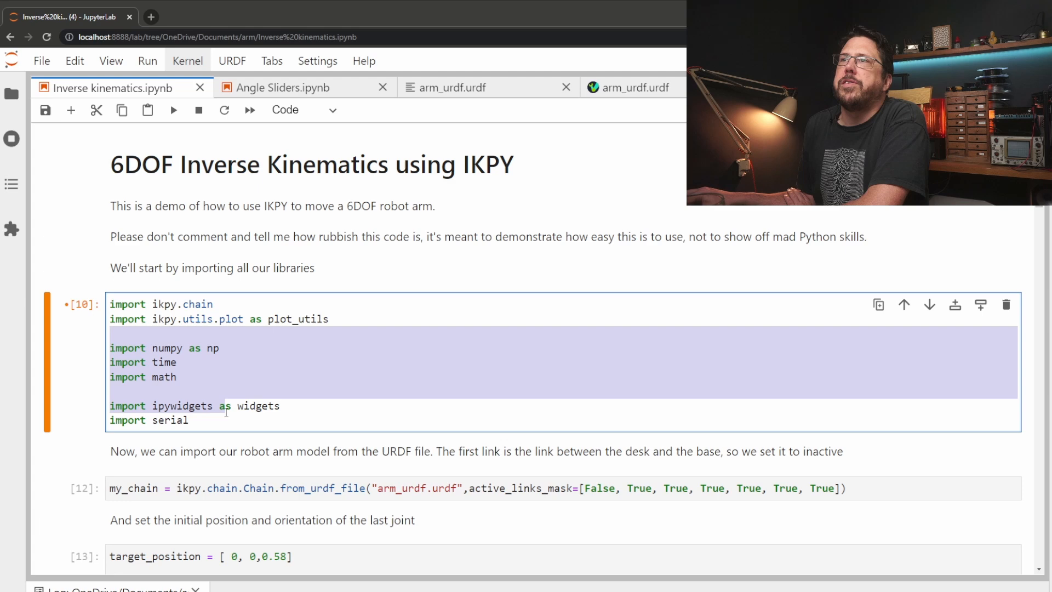
scroll("down", 3)
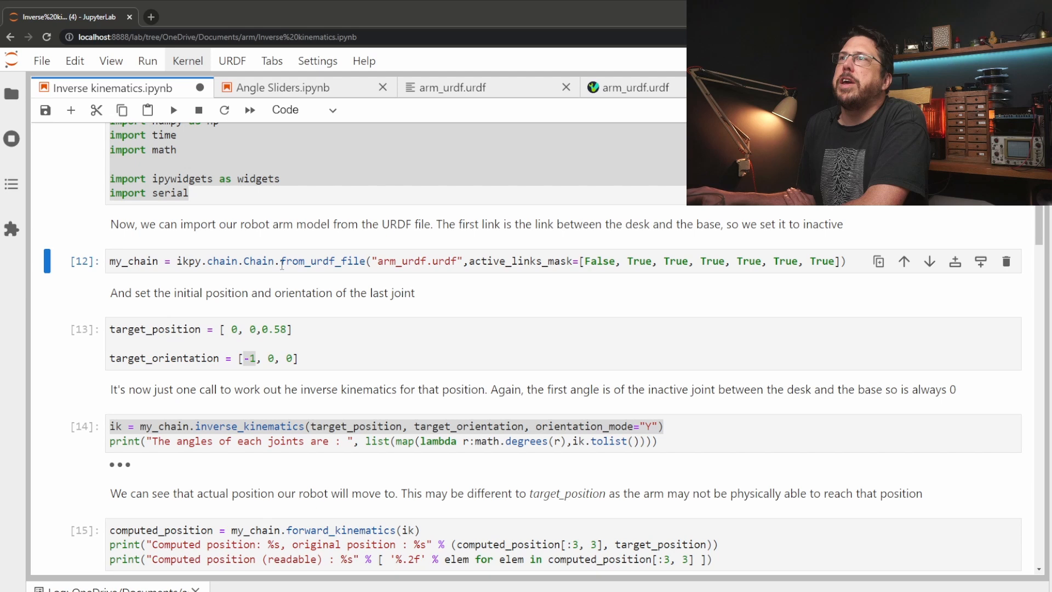
double_click(418, 261)
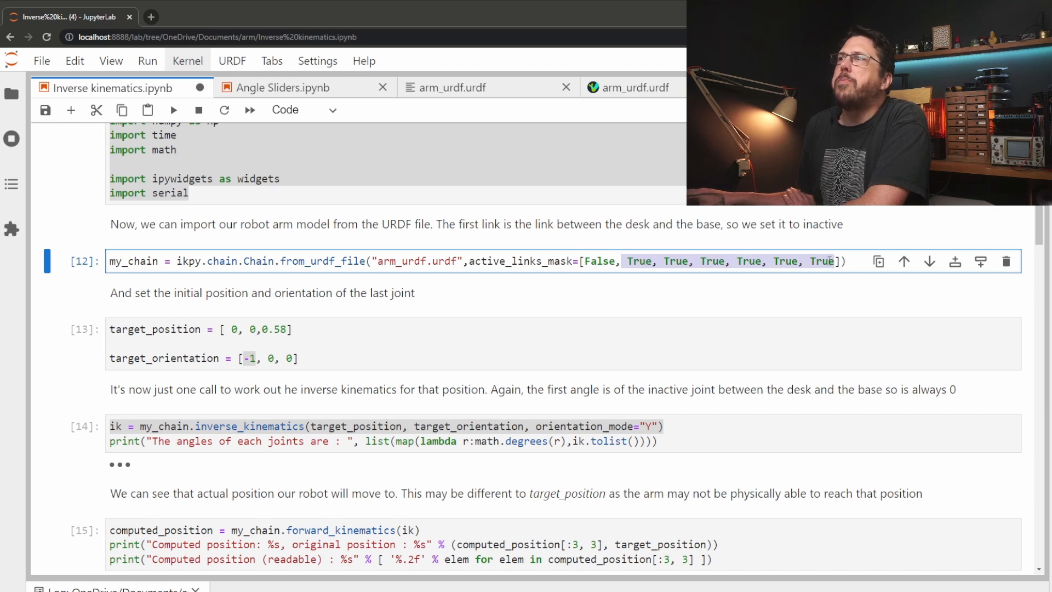
left_click(201, 329)
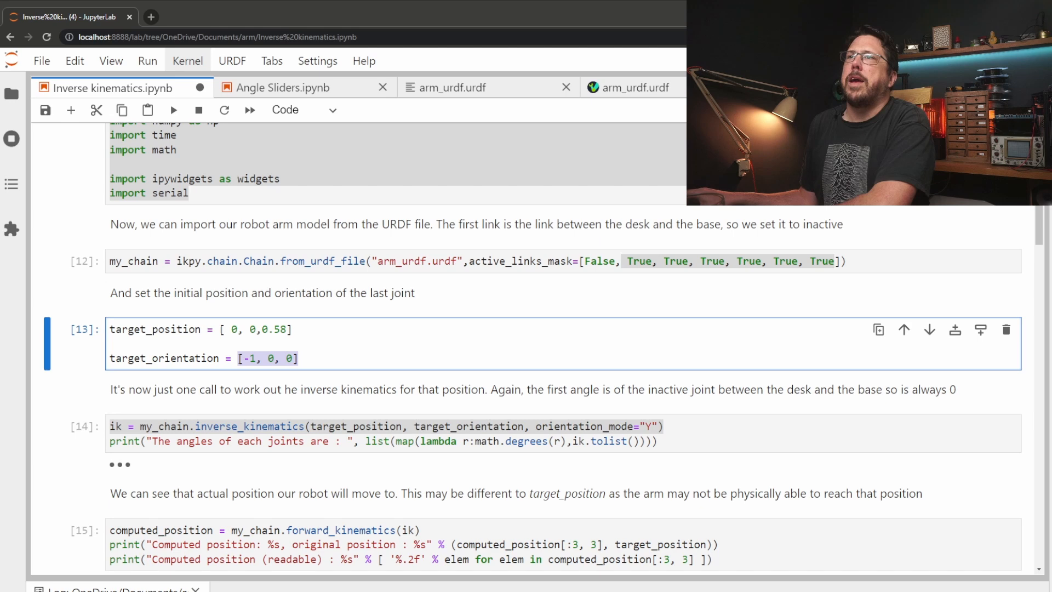
scroll("down", 3)
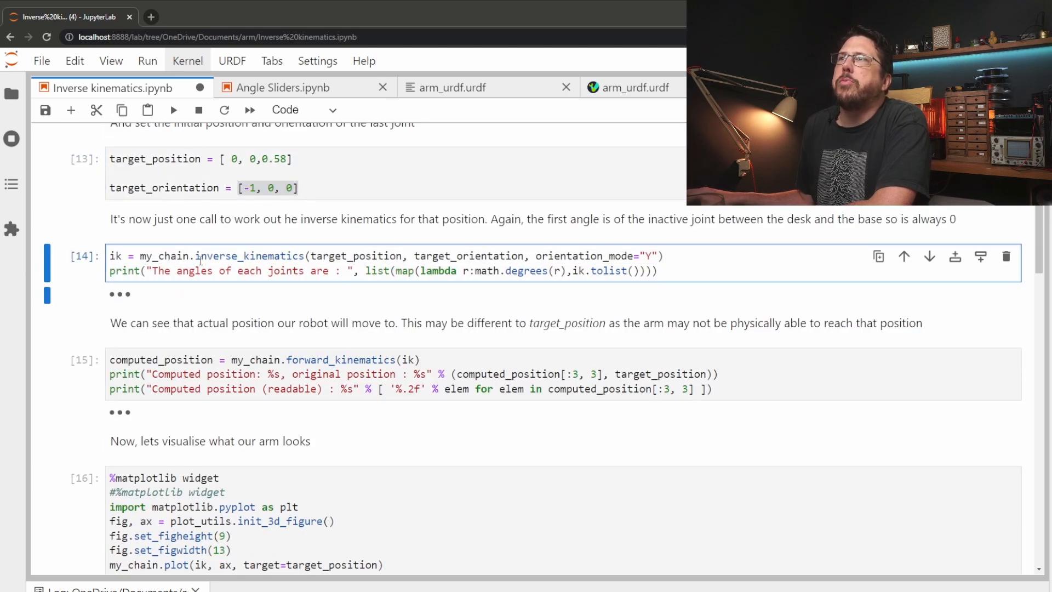
- Review the inverse_kinematics and forward_kinematics calls and re-run the computed position check (0.00, 0.00, 0.58)
double_click(250, 256)
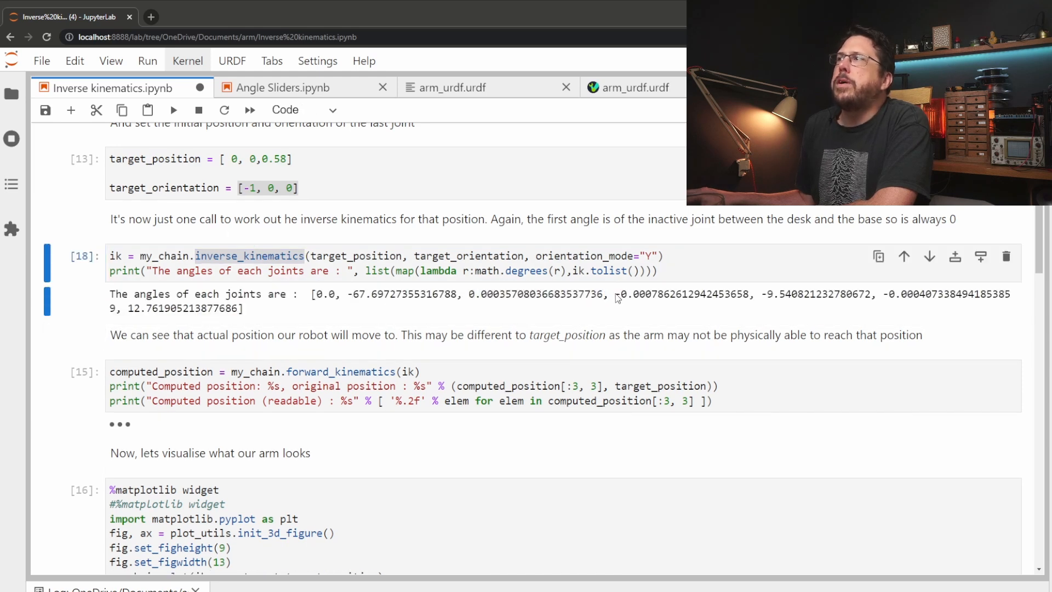
double_click(682, 294)
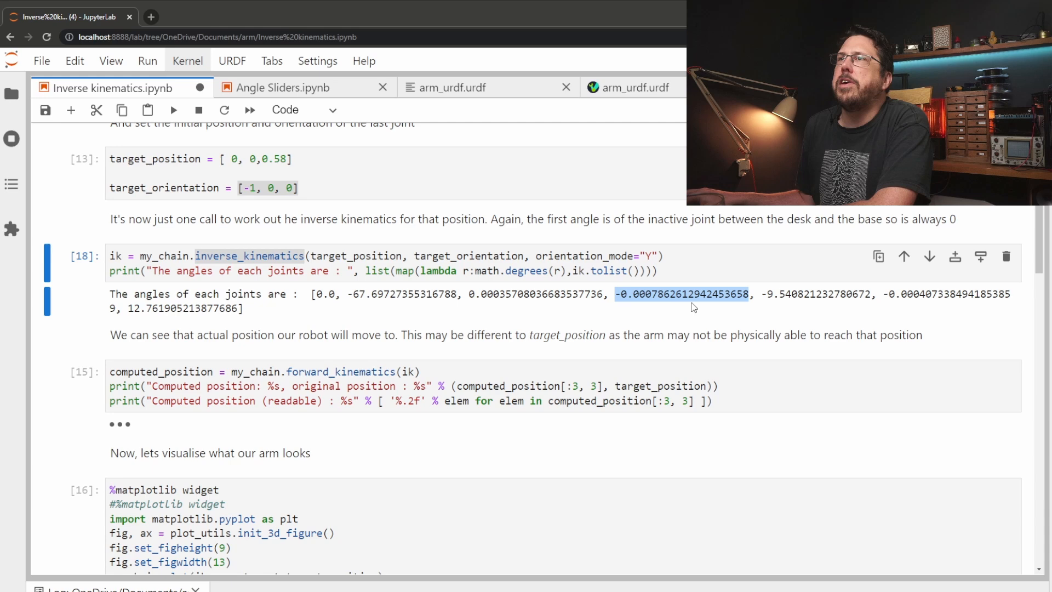
scroll("down", 3)
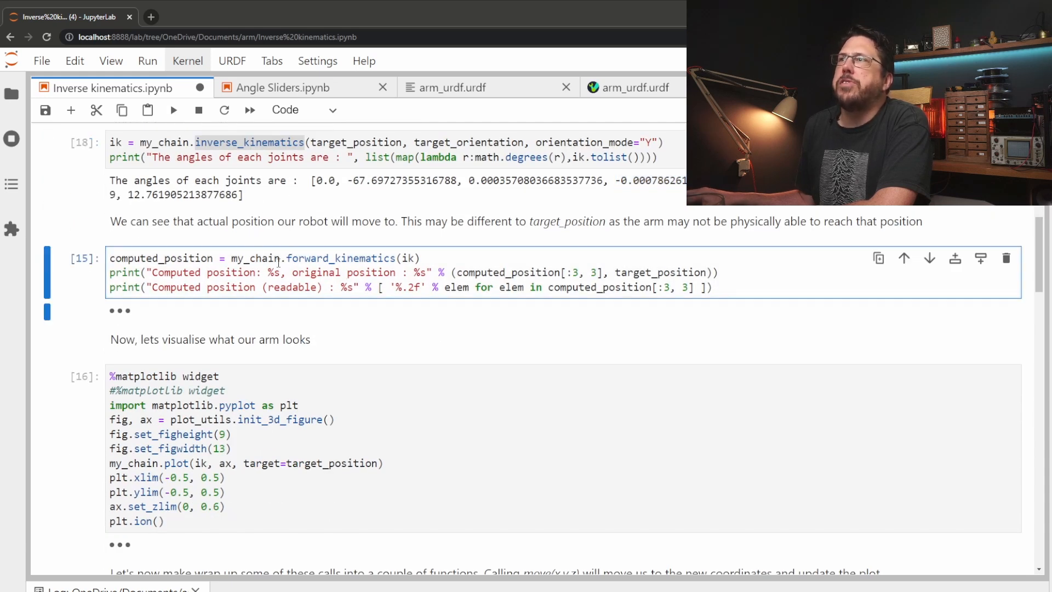
double_click(341, 258)
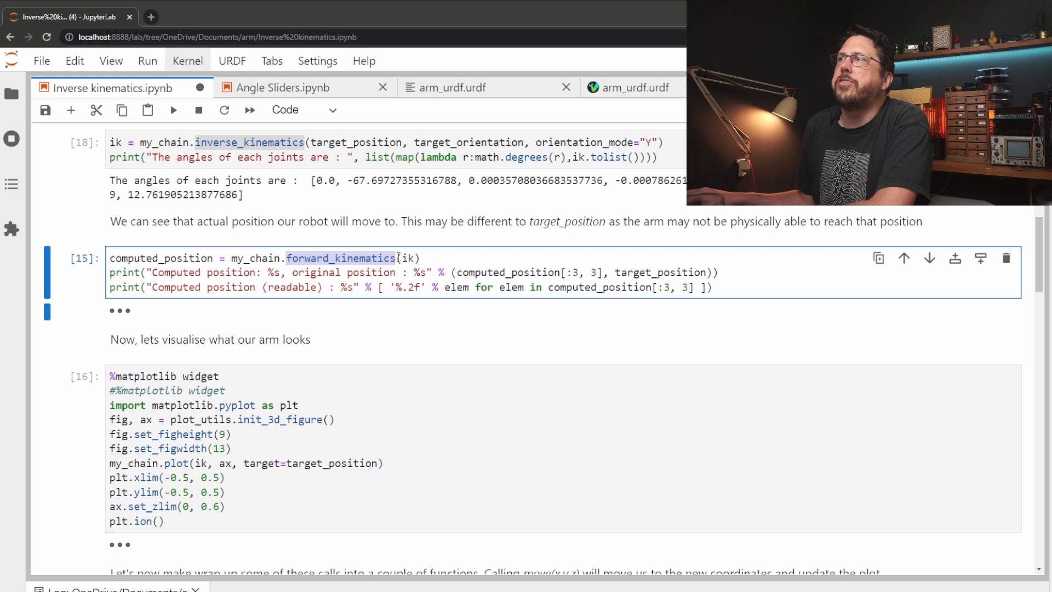
double_click(409, 258)
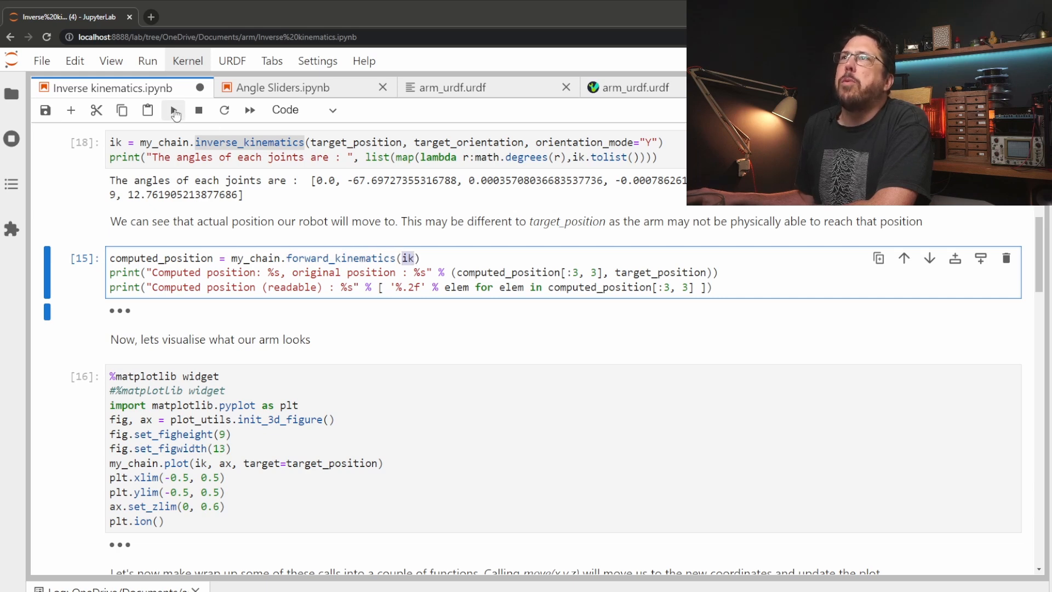
left_click(172, 110)
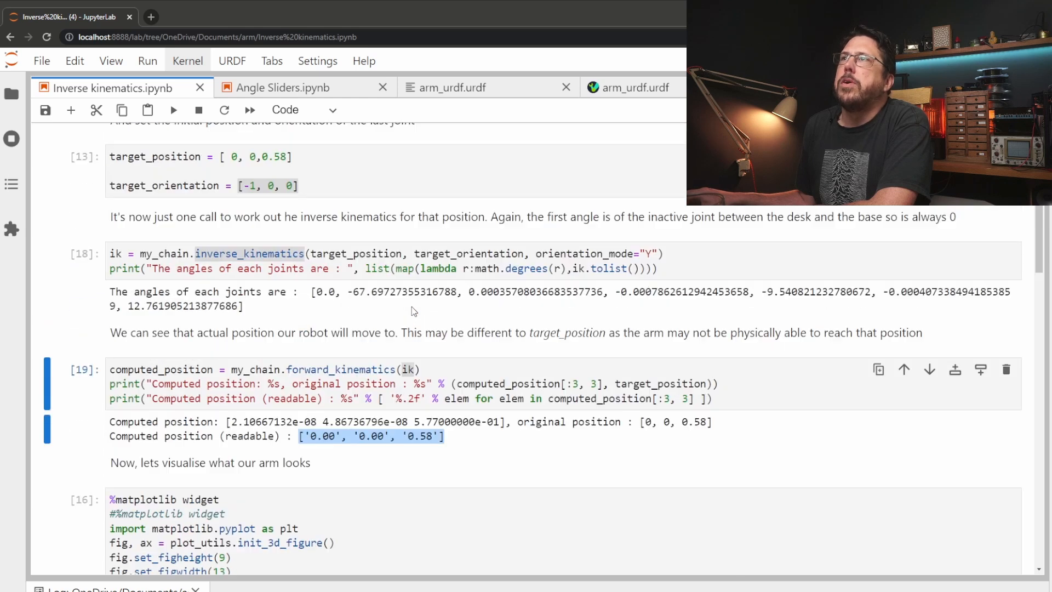
- Run the %matplotlib widget cell that plots the arm chain in 3D
scroll("down", 3)
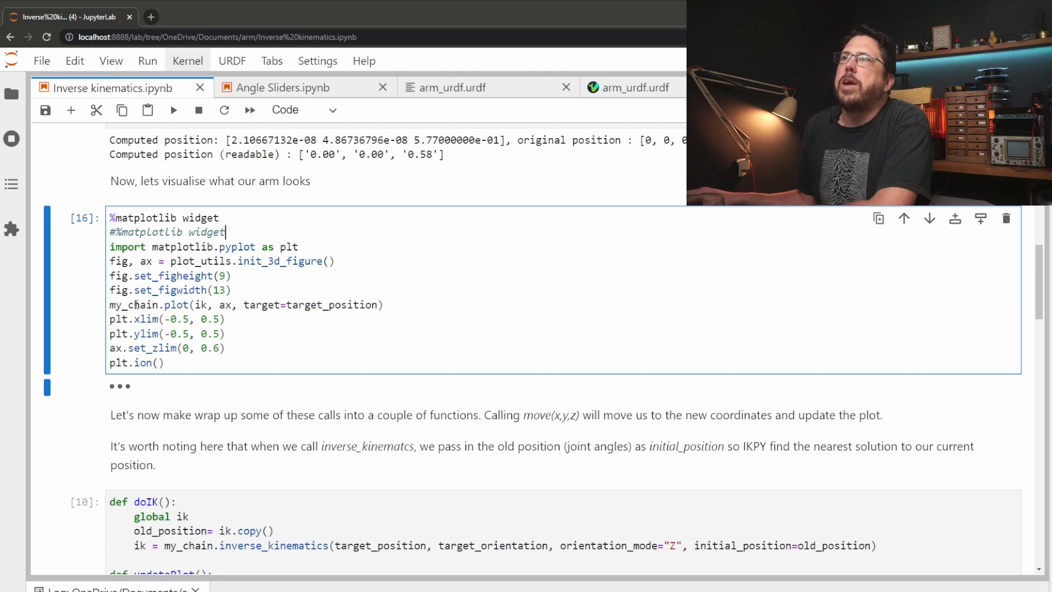
double_click(176, 304)
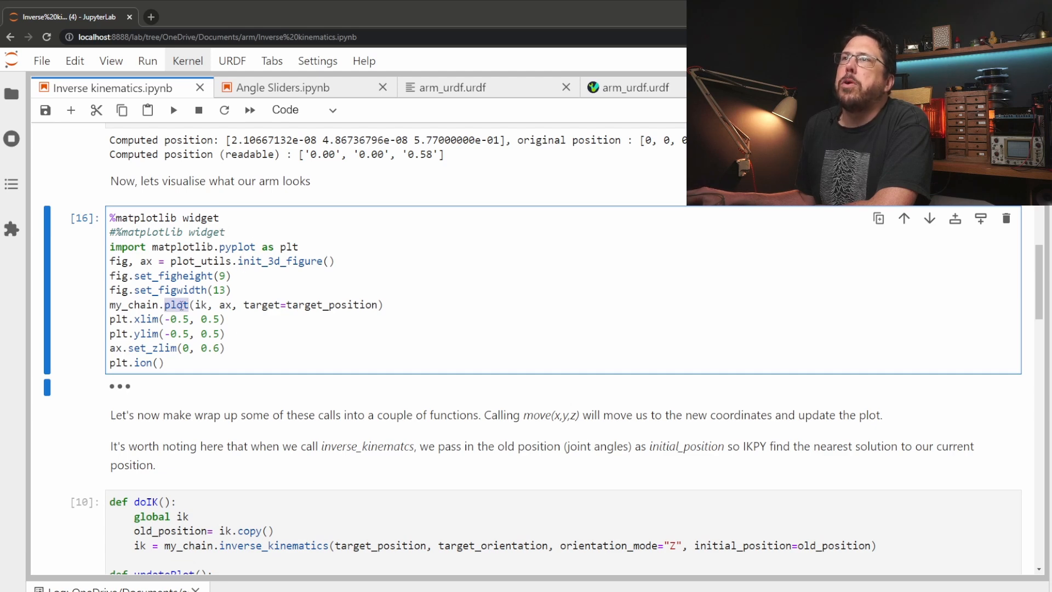
left_click(172, 110)
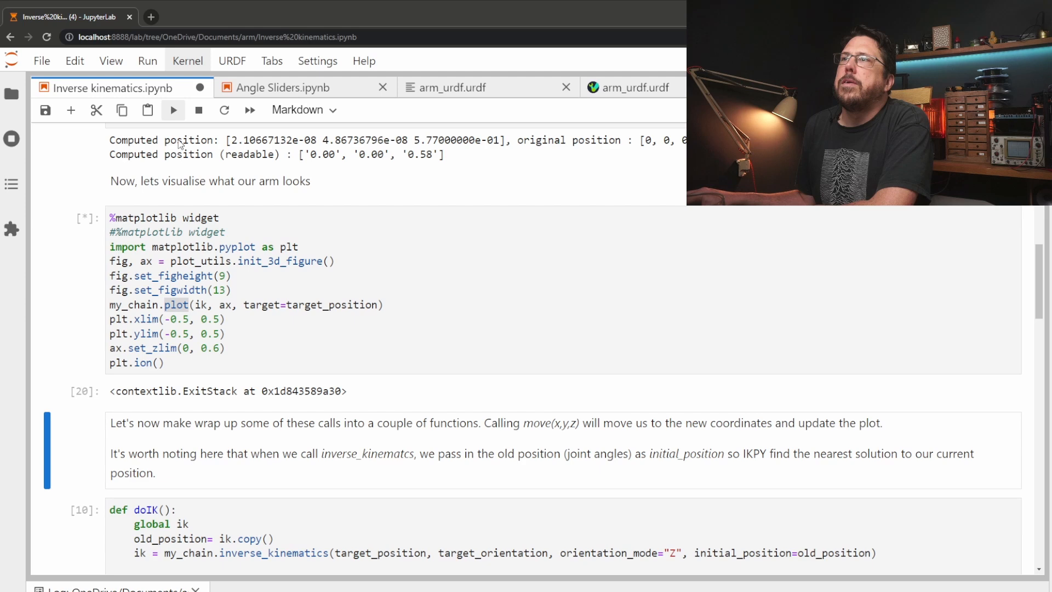
- Change target_position to [0, 0.2, 0.1] and re-run the arm plot
left_click(173, 110)
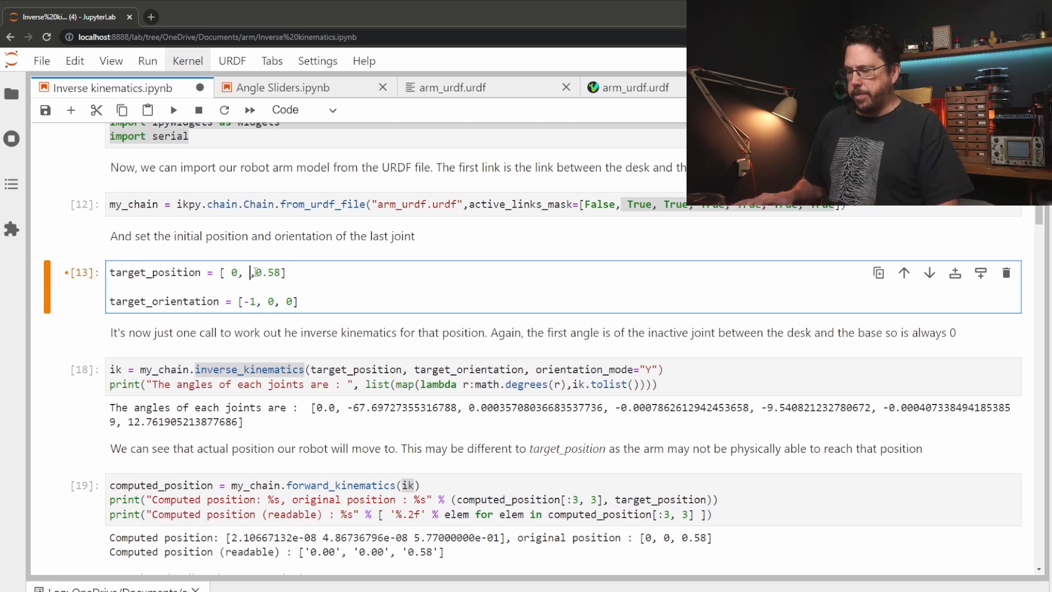
type("0.2,")
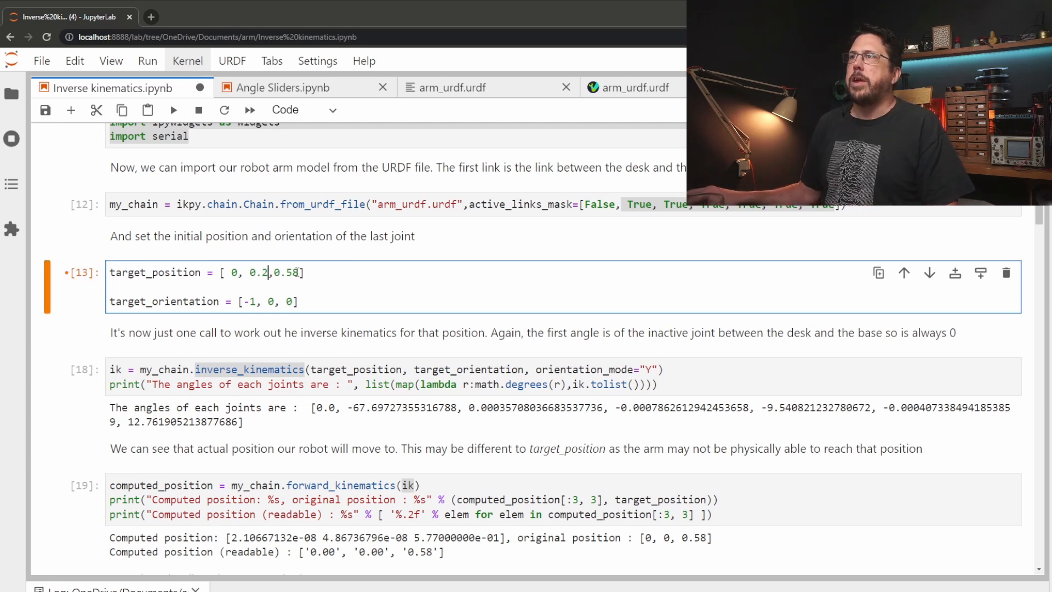
type("0.1")
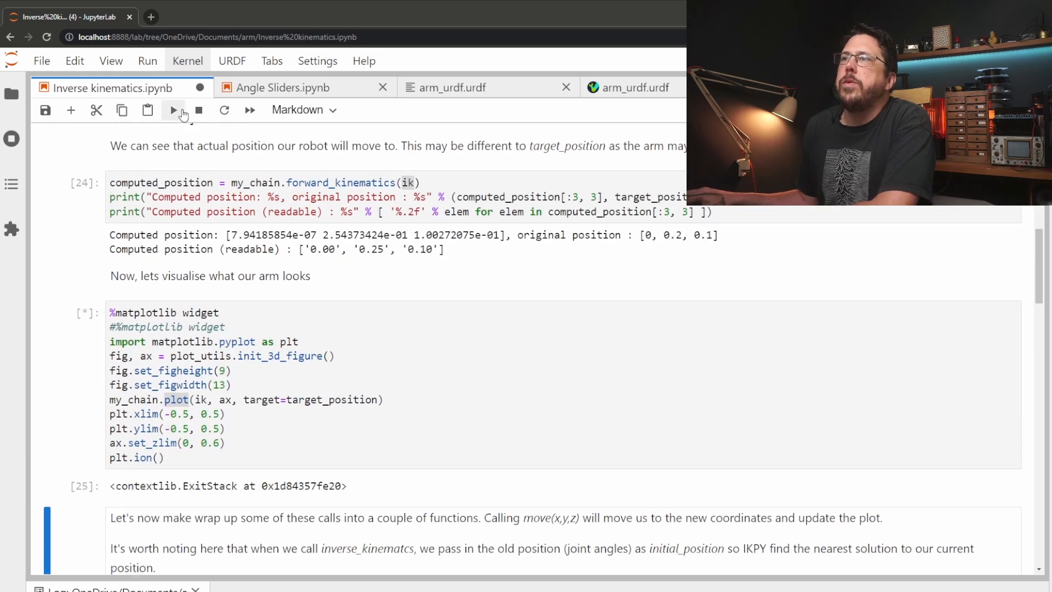
left_click(174, 110)
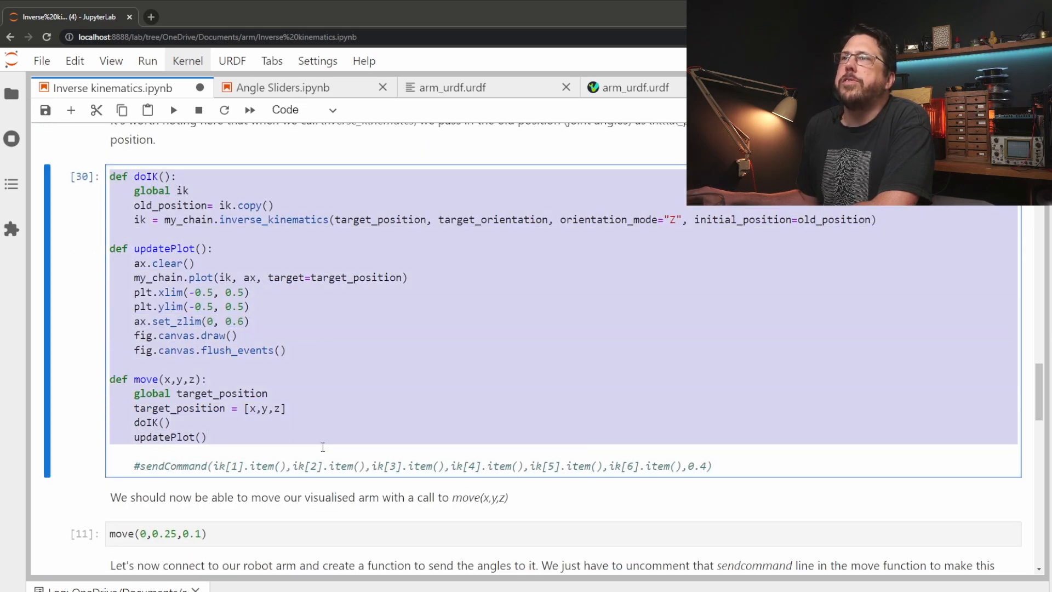
- Edit the move() call's coordinates, run it to update the plot, and scroll to the serial cell
scroll("down", 3)
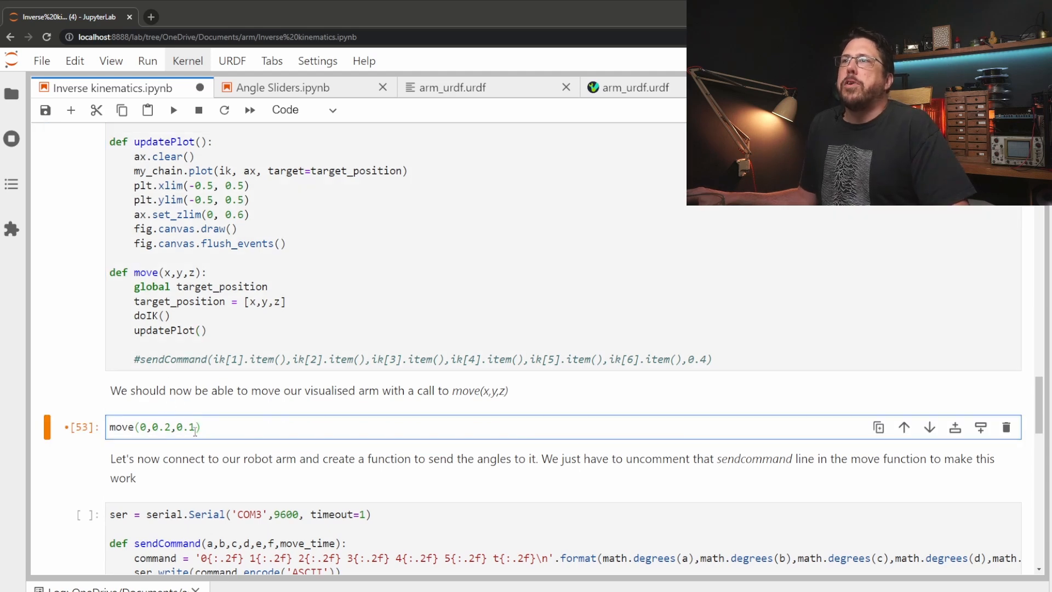
type("5")
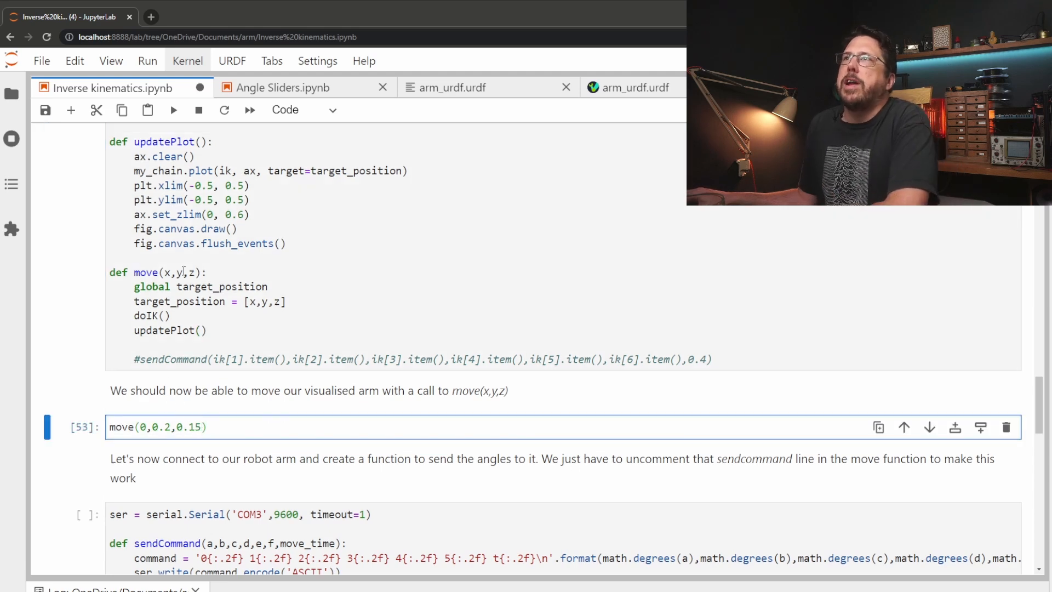
left_click(173, 109)
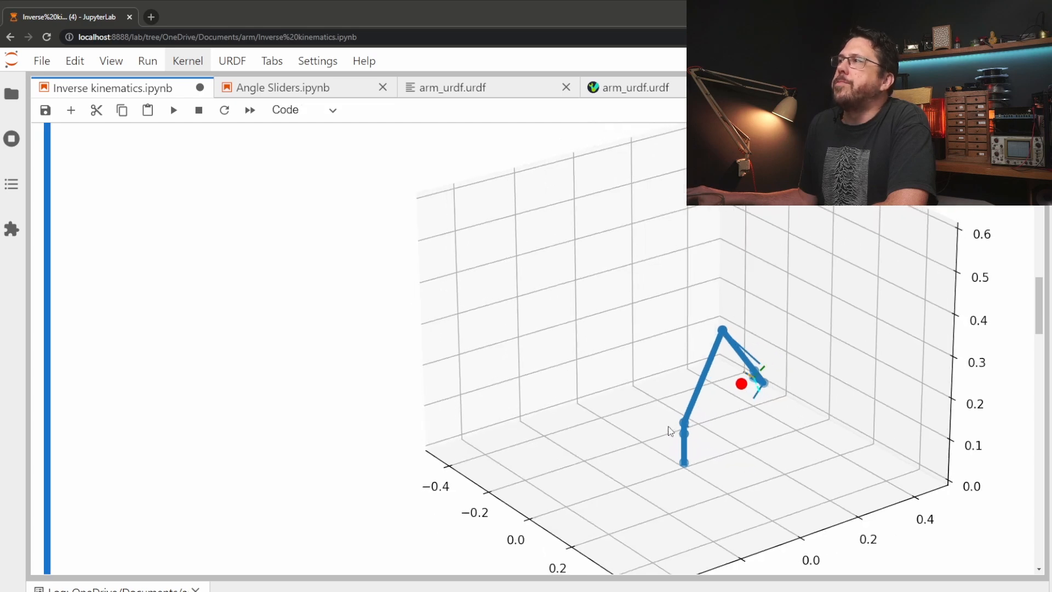
scroll("down", 3)
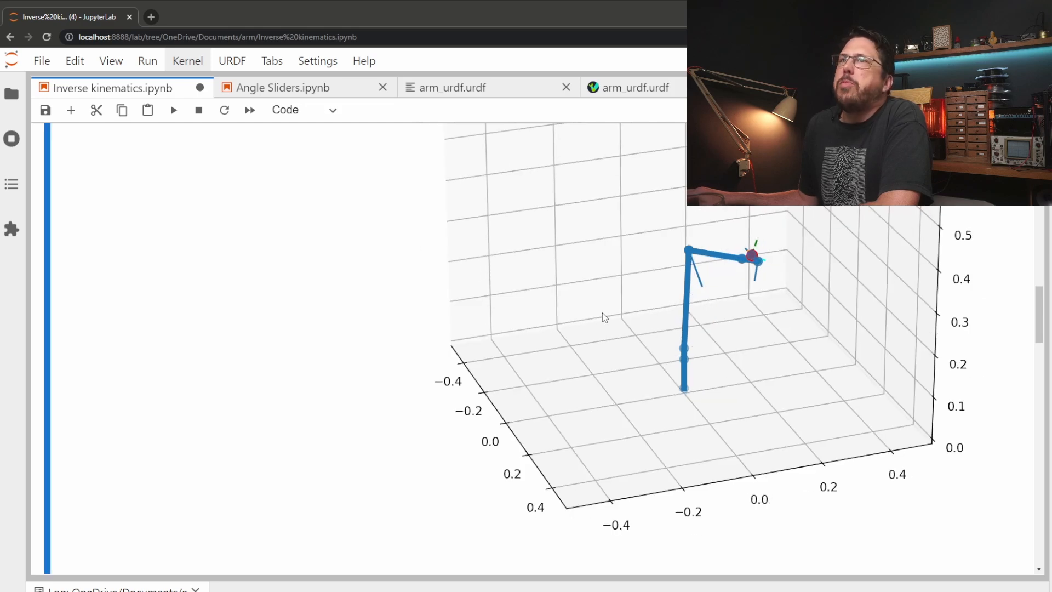
scroll("down", 3)
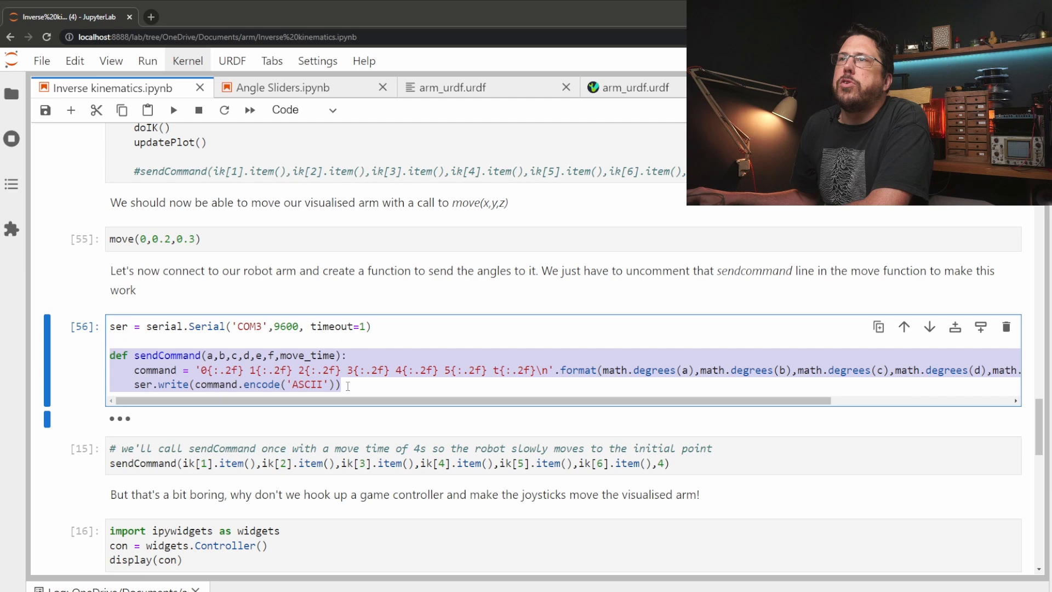
- Run the updated move() with sendCommand, then move the real arm to 0, 0.1, 0.4
left_click(172, 110)
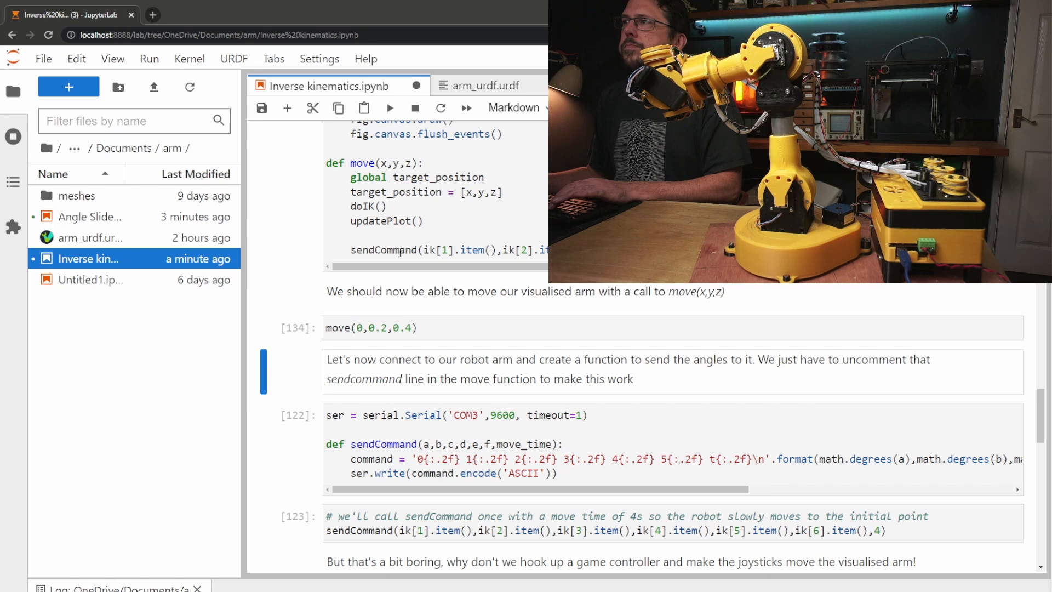
left_click(392, 328)
type("1")
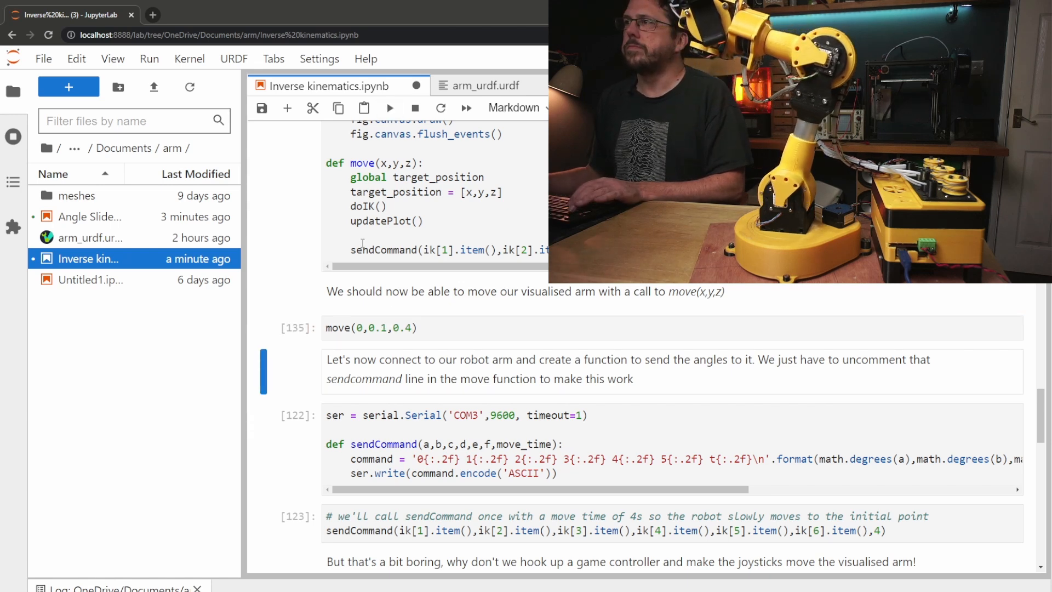
left_click(390, 108)
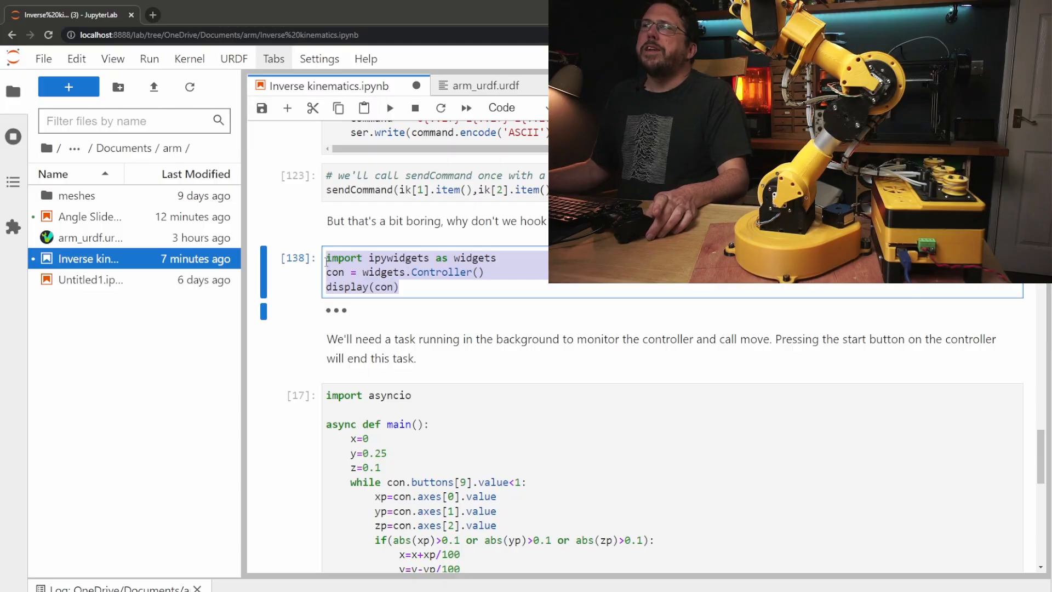
- Display the USB Gamepad widget, then locate the move call in the asyncio controller loop
left_click(389, 107)
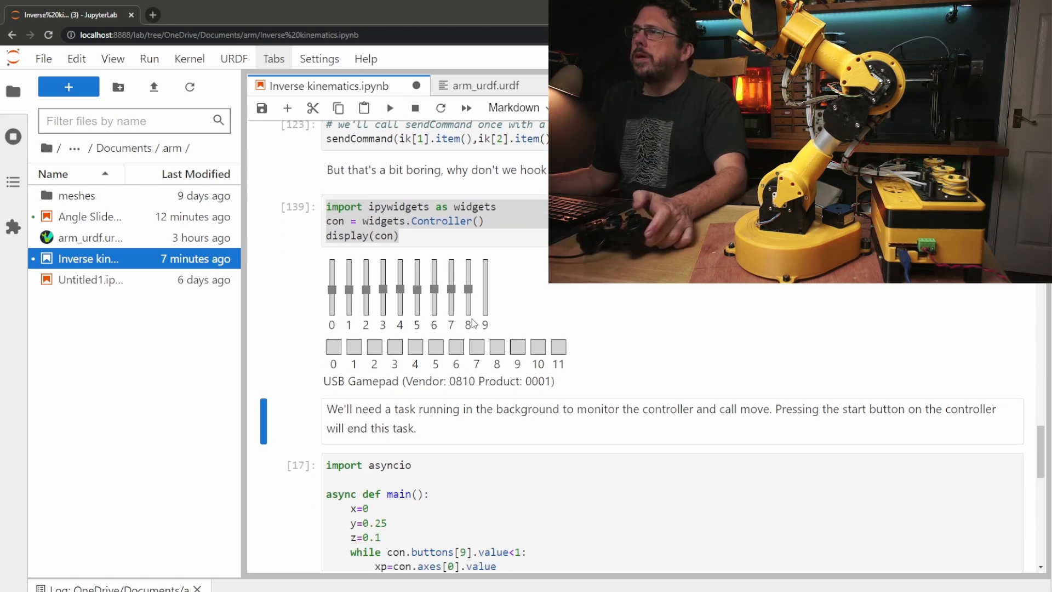
scroll("down", 3)
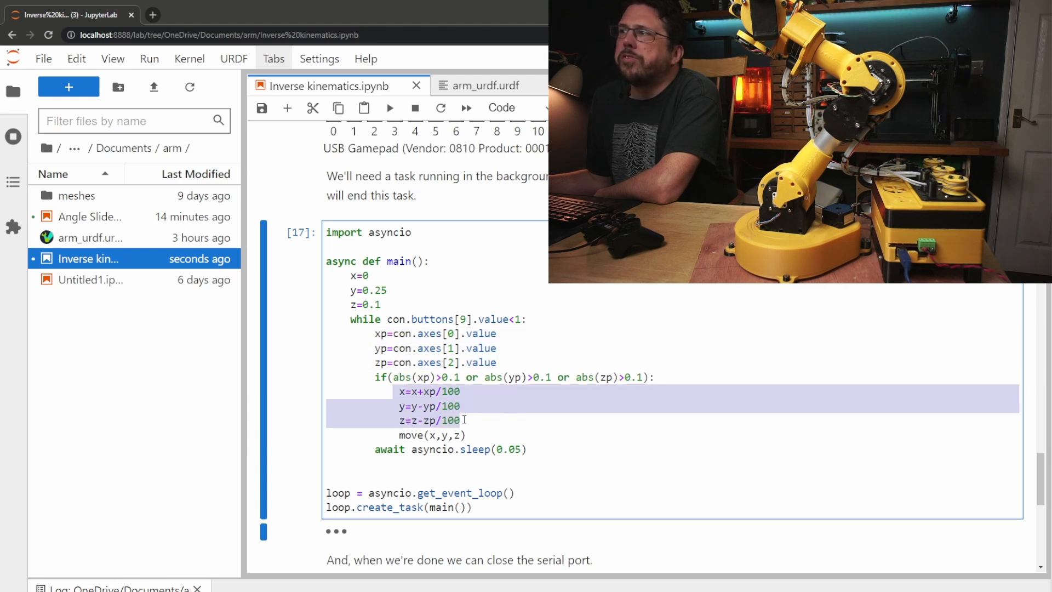
left_click(428, 435)
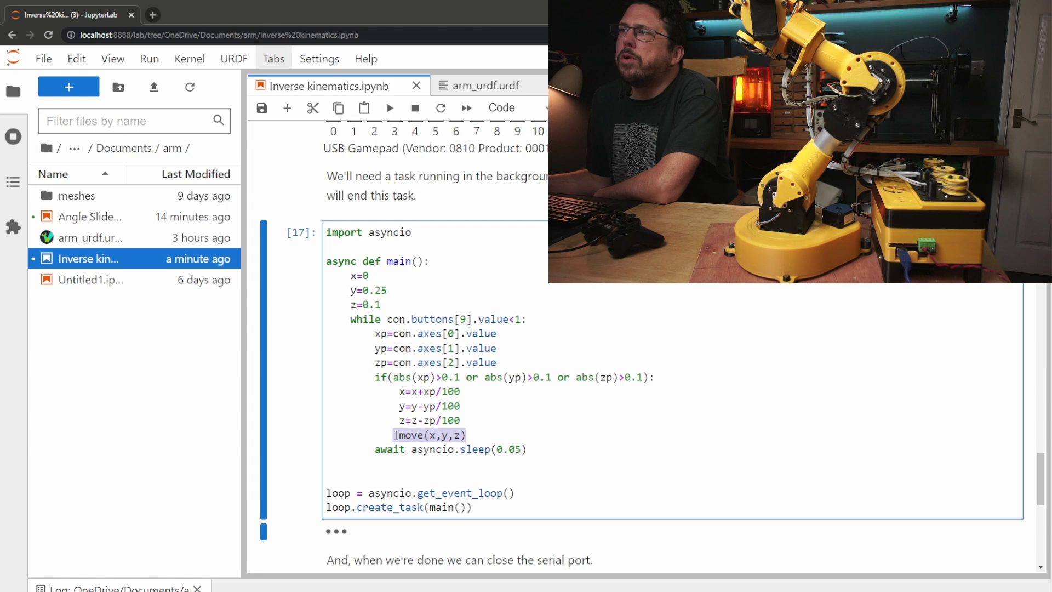